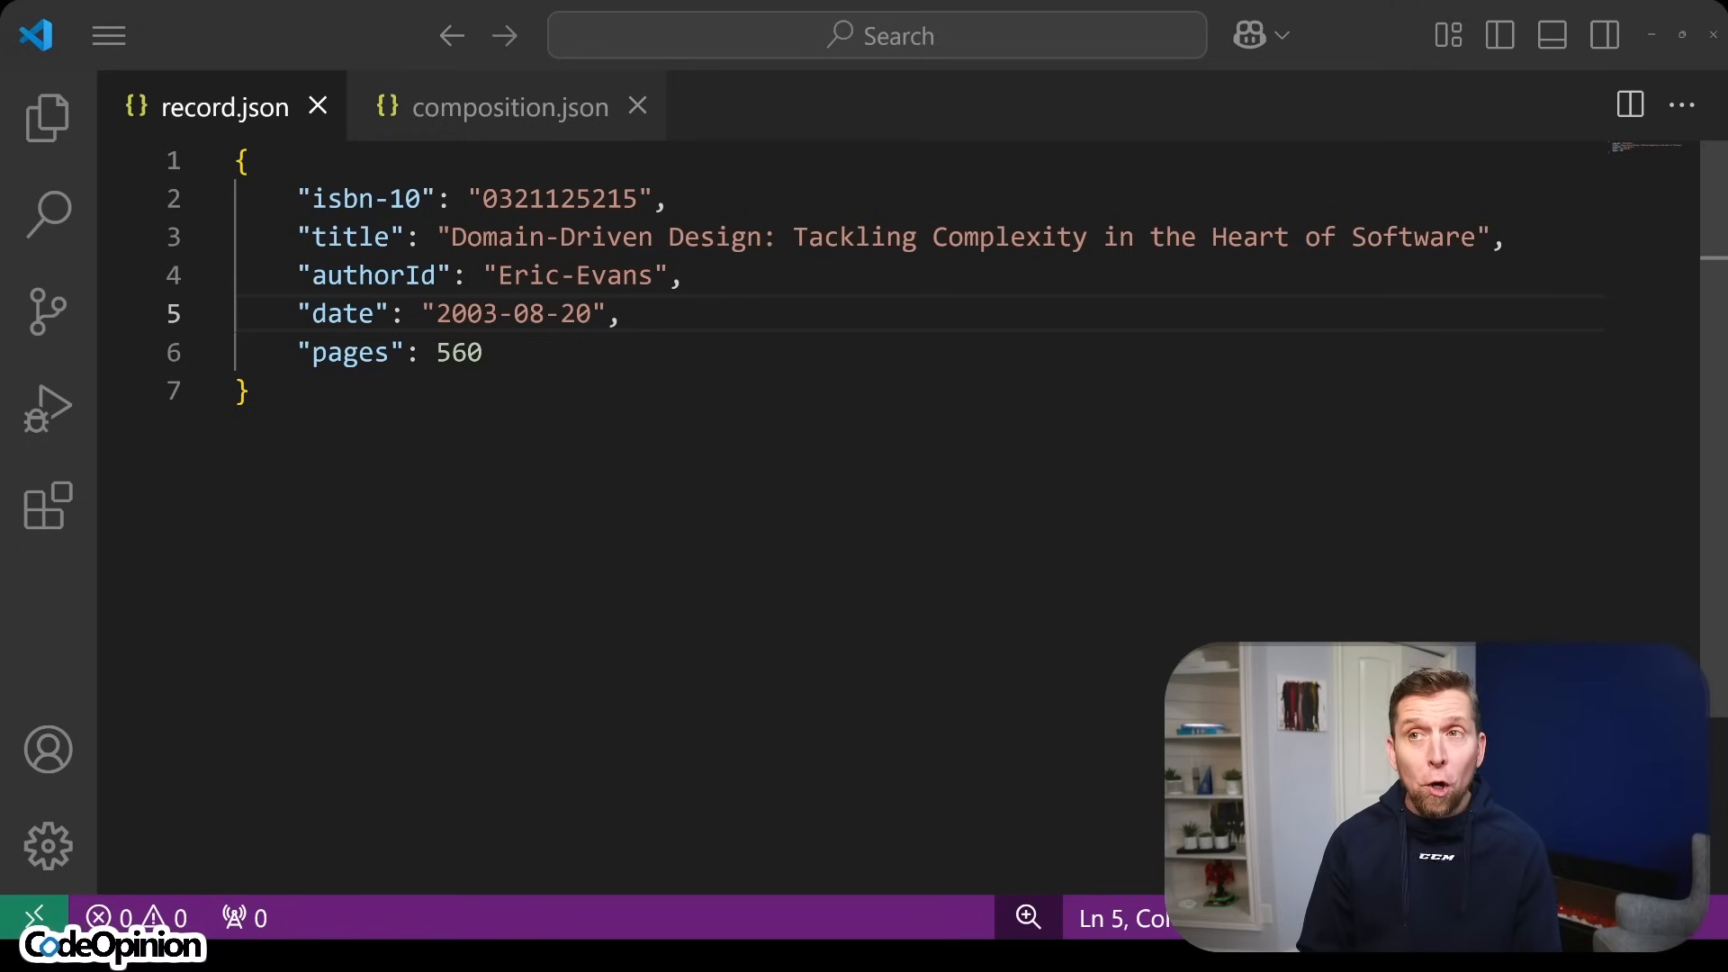
Step: Show composition.json with its embedded author object, price, reviews and rating
left_click(506, 107)
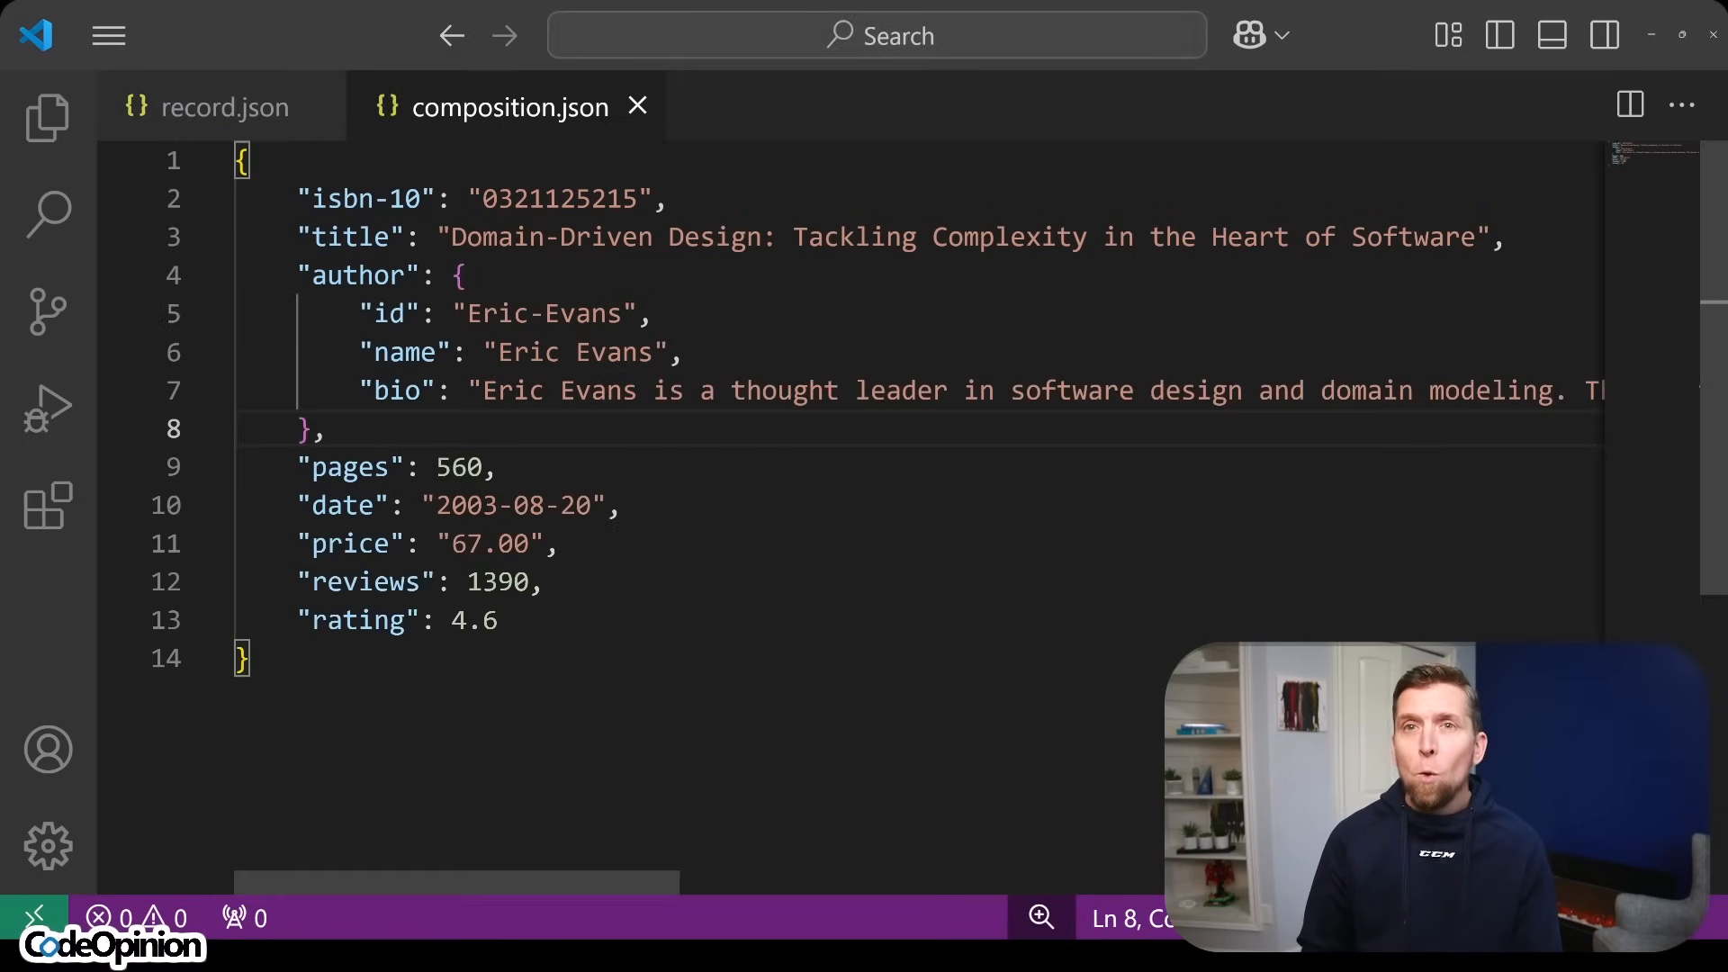